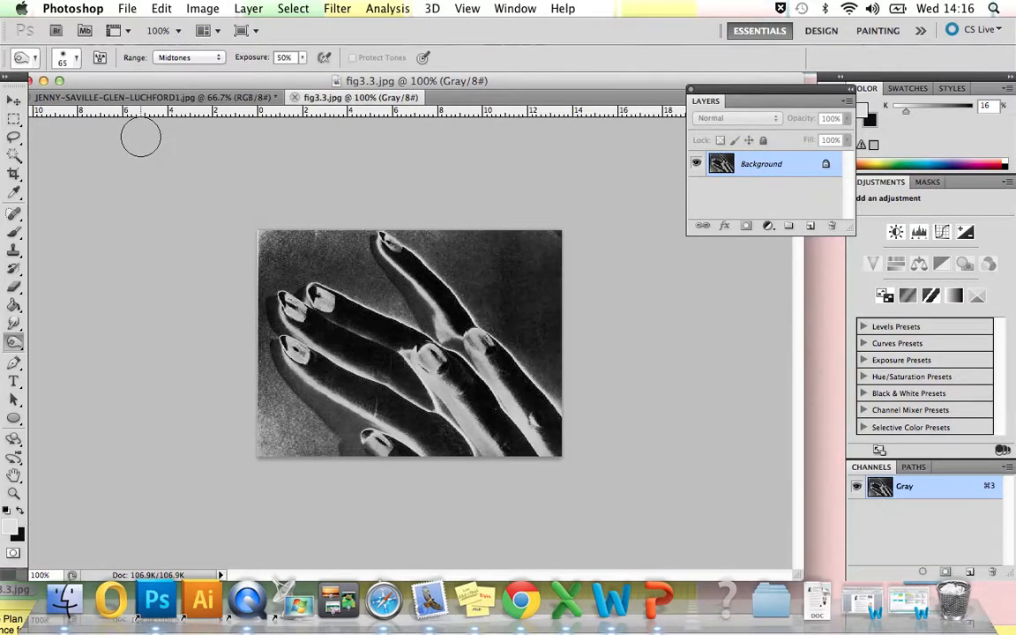
{"action": "mouse_move", "coordinate": [178, 131]}
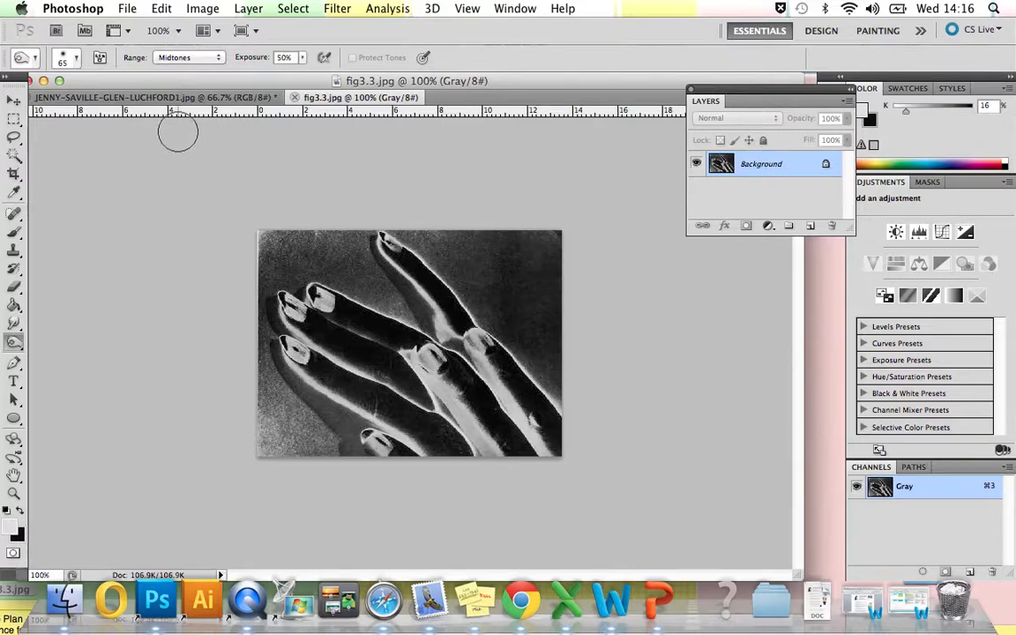
{"action": "mouse_move", "coordinate": [356, 146]}
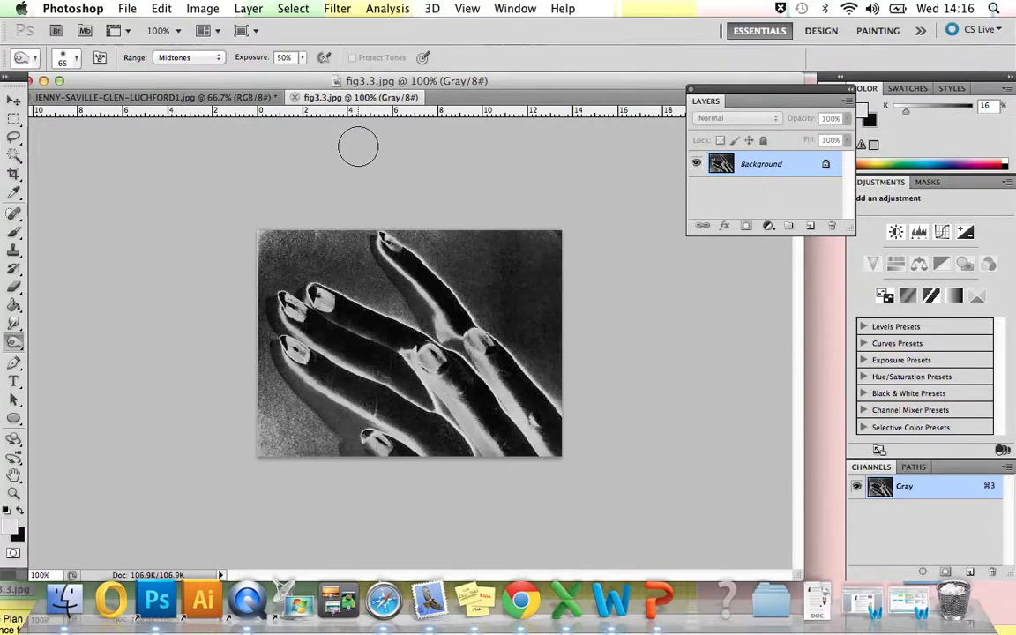
{"action": "mouse_move", "coordinate": [328, 141]}
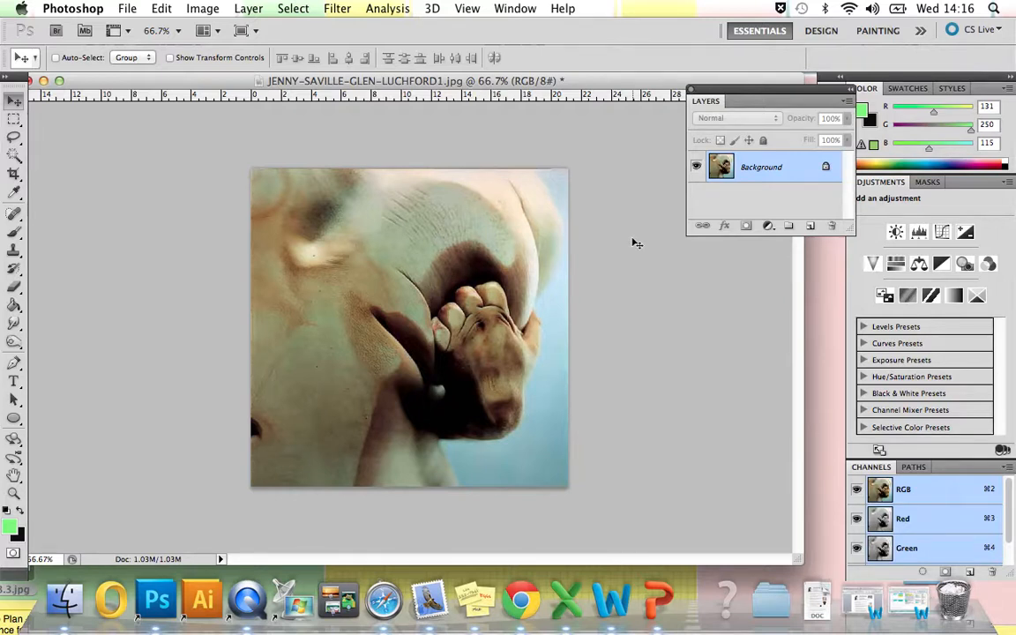
{"action": "mouse_move", "coordinate": [640, 231]}
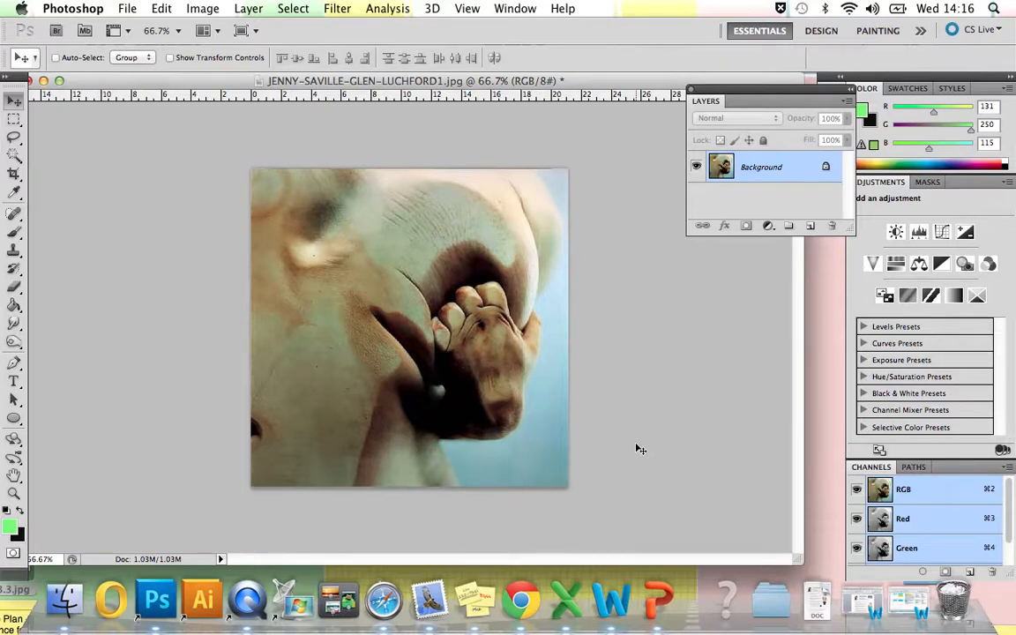
Add a Black & White adjustment layer above the background to make the hands photo grayscale.
{"action": "left_click", "coordinate": [247, 7]}
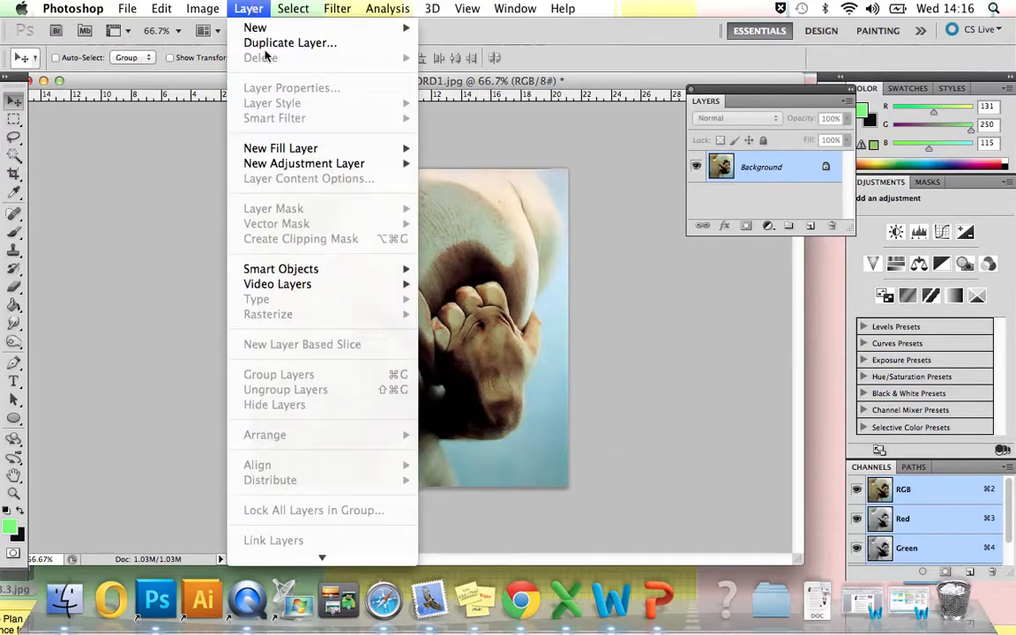
{"action": "mouse_move", "coordinate": [304, 163]}
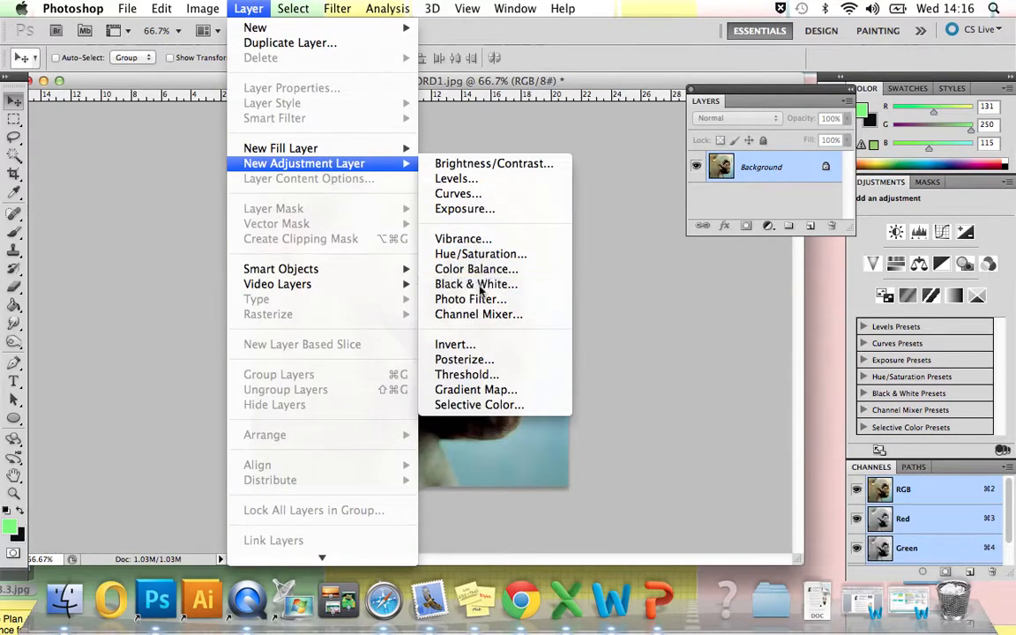
{"action": "left_click", "coordinate": [476, 283]}
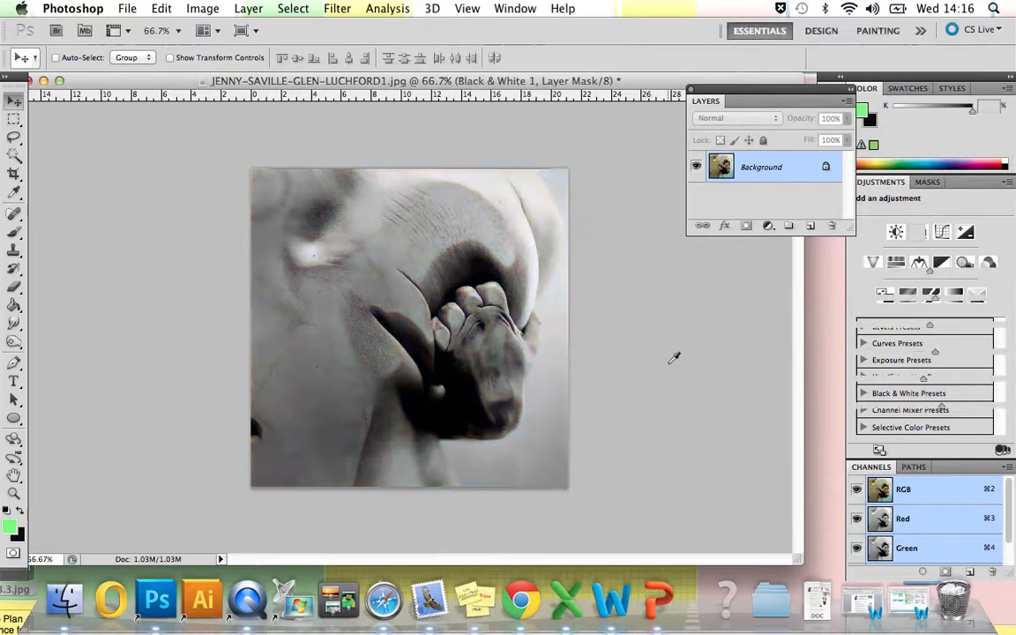
{"action": "left_click", "coordinate": [908, 392]}
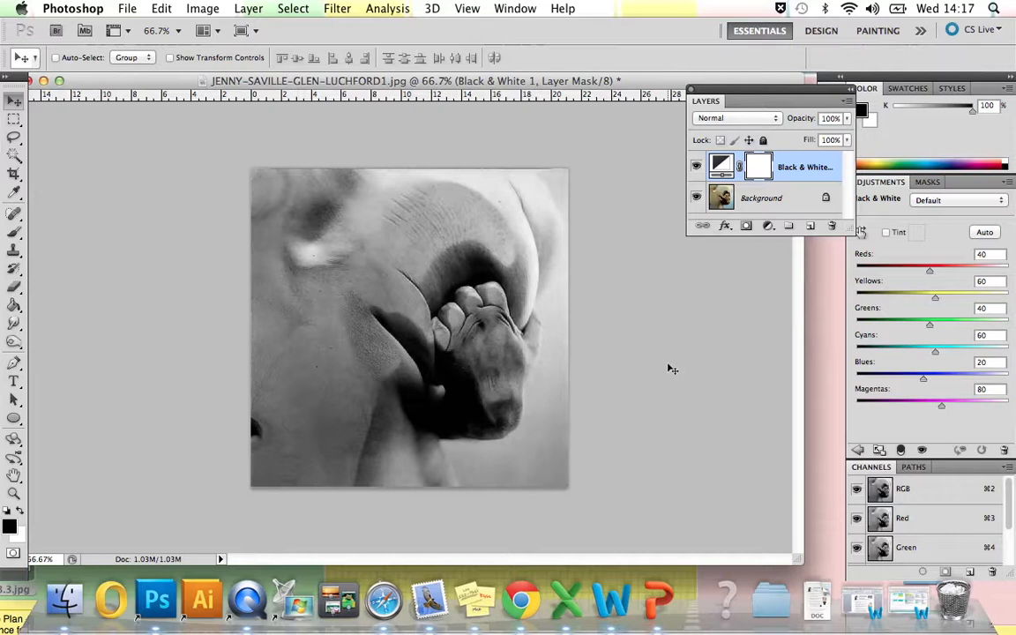
{"action": "mouse_move", "coordinate": [650, 314]}
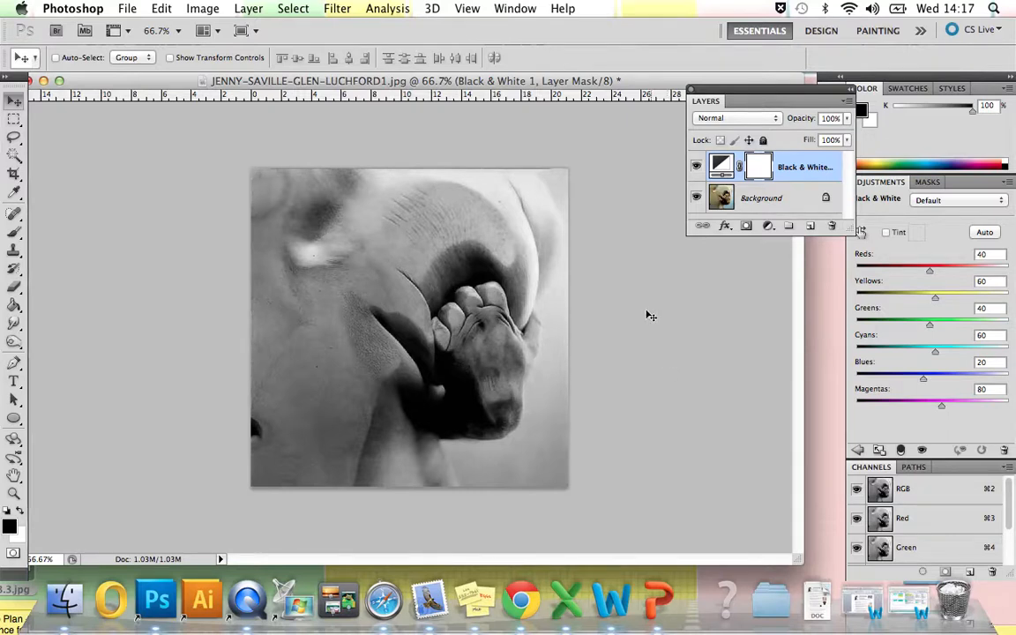
{"action": "mouse_move", "coordinate": [340, 99]}
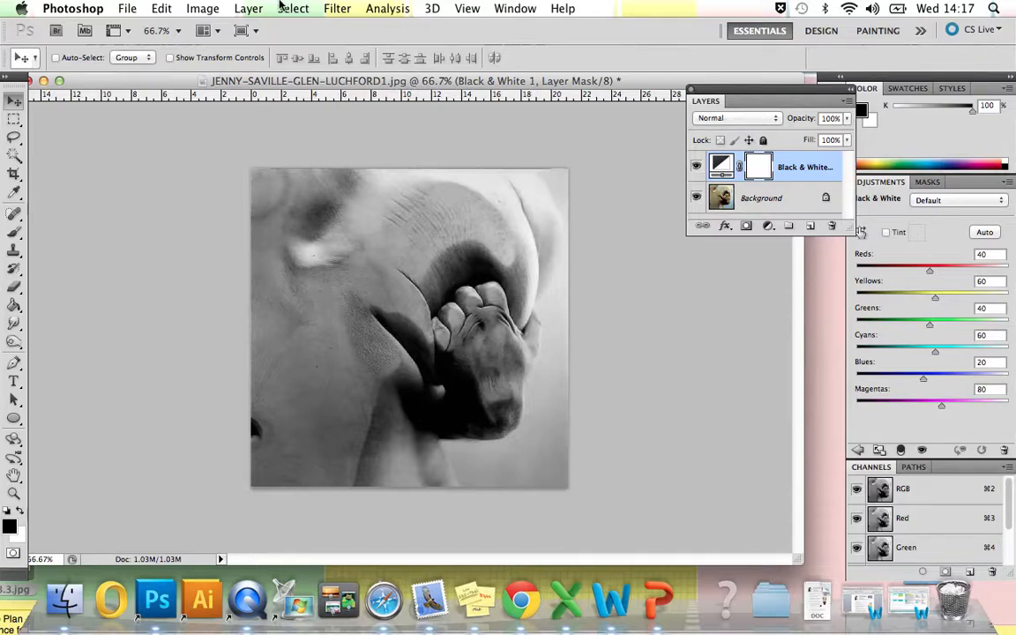
Create a Curves 1 adjustment layer above the Black & White layer.
{"action": "left_click", "coordinate": [247, 7]}
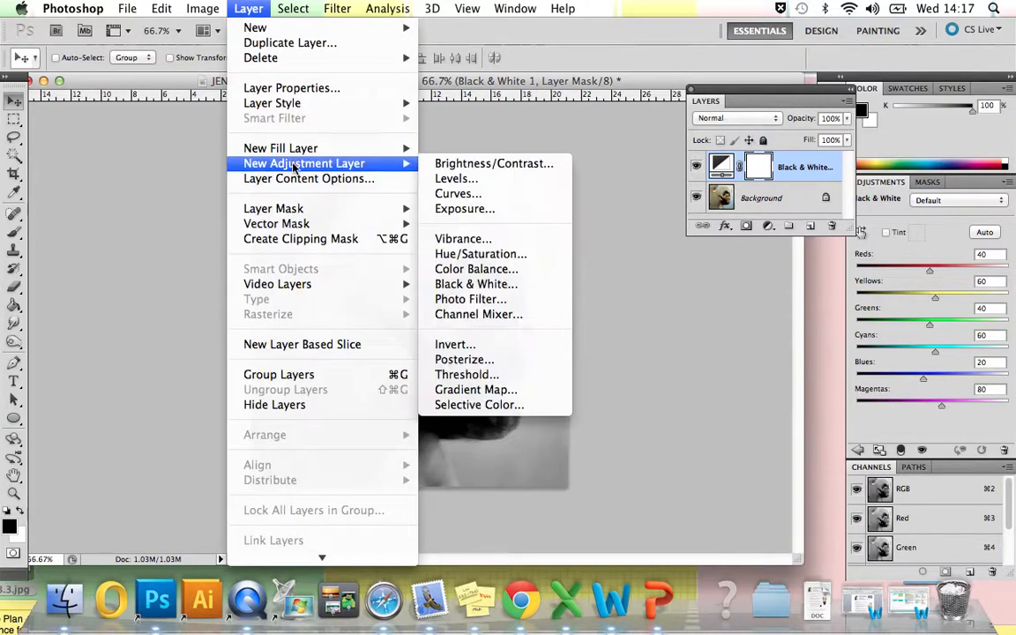
{"action": "left_click", "coordinate": [459, 192]}
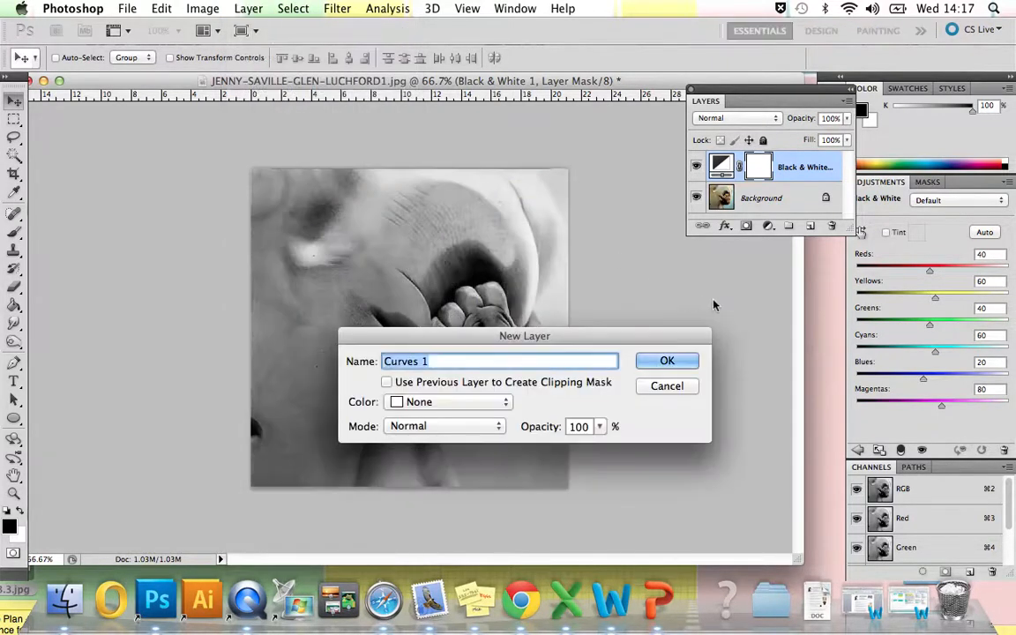
{"action": "left_click", "coordinate": [667, 360]}
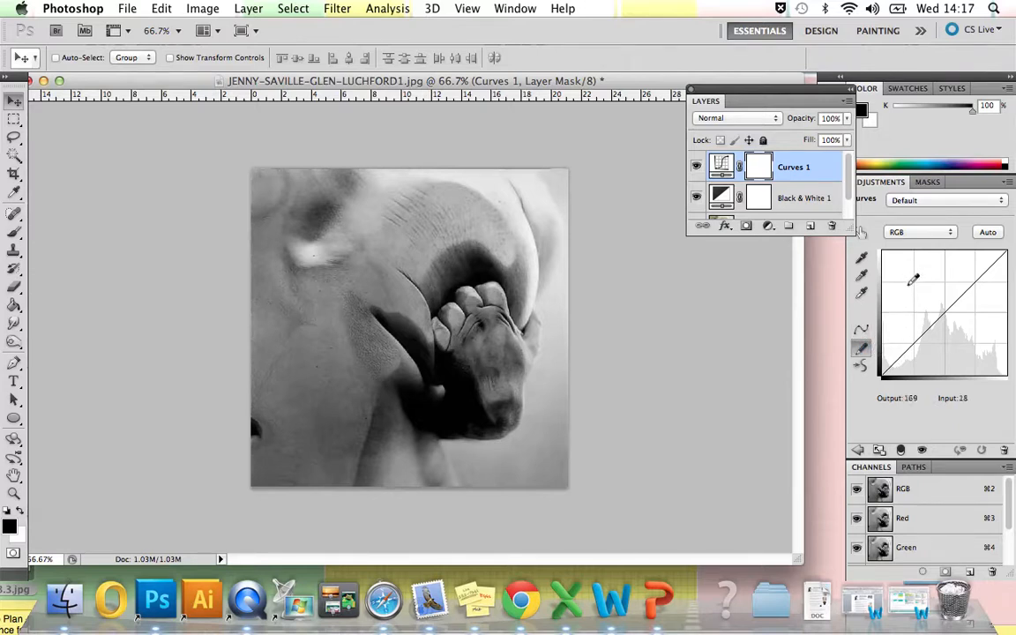
Bend the Curves 1 RGB curve into a peaked inverted V to solarise the hands photo.
{"action": "left_click_drag", "start_coordinate": [914, 279], "coordinate": [917, 293]}
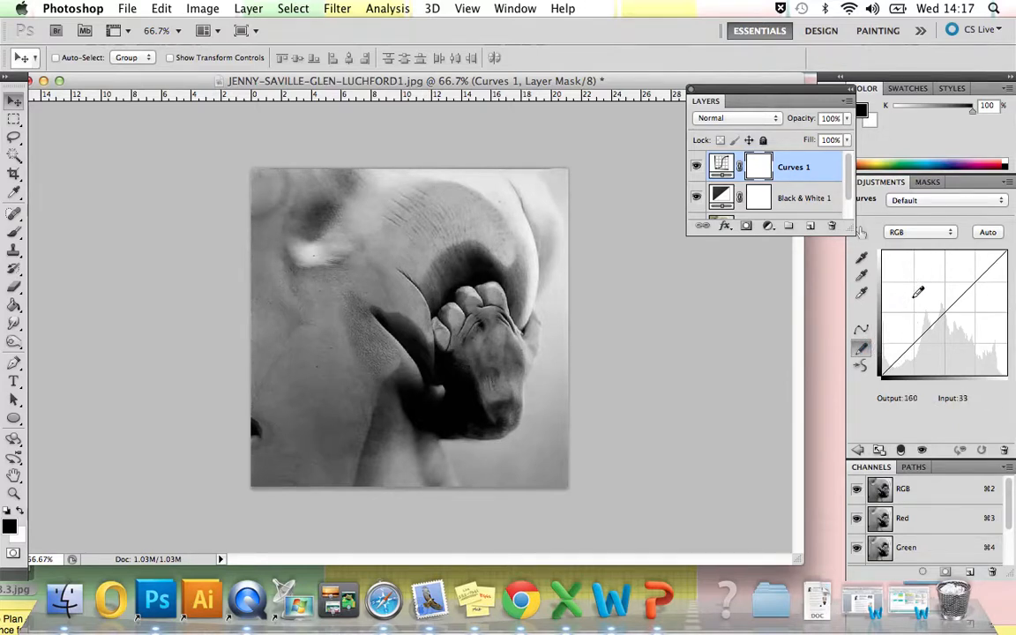
{"action": "left_click_drag", "start_coordinate": [918, 291], "coordinate": [882, 370]}
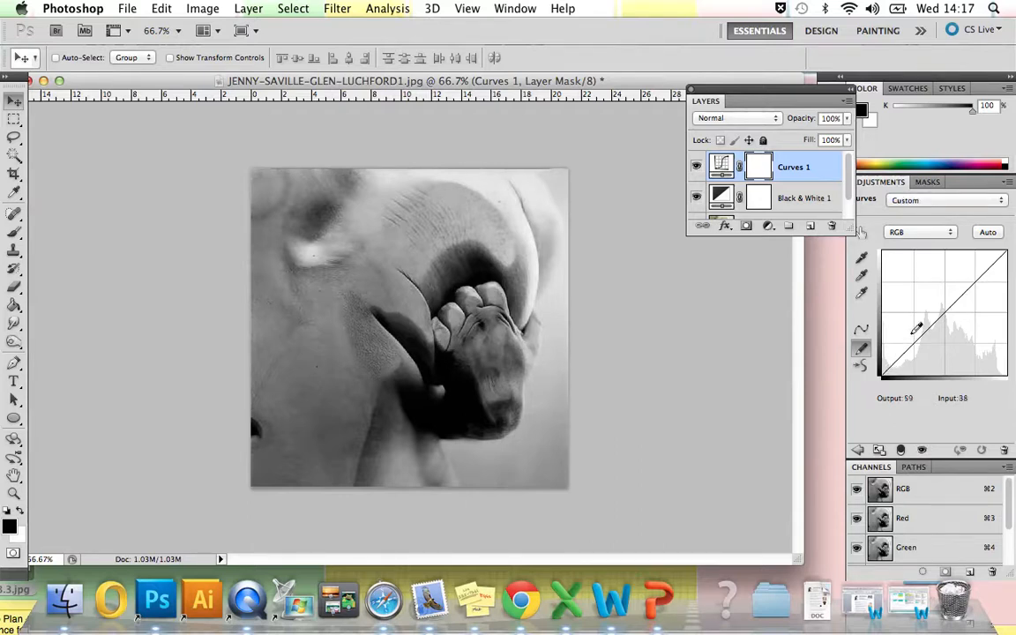
{"action": "left_click_drag", "start_coordinate": [916, 330], "coordinate": [951, 247]}
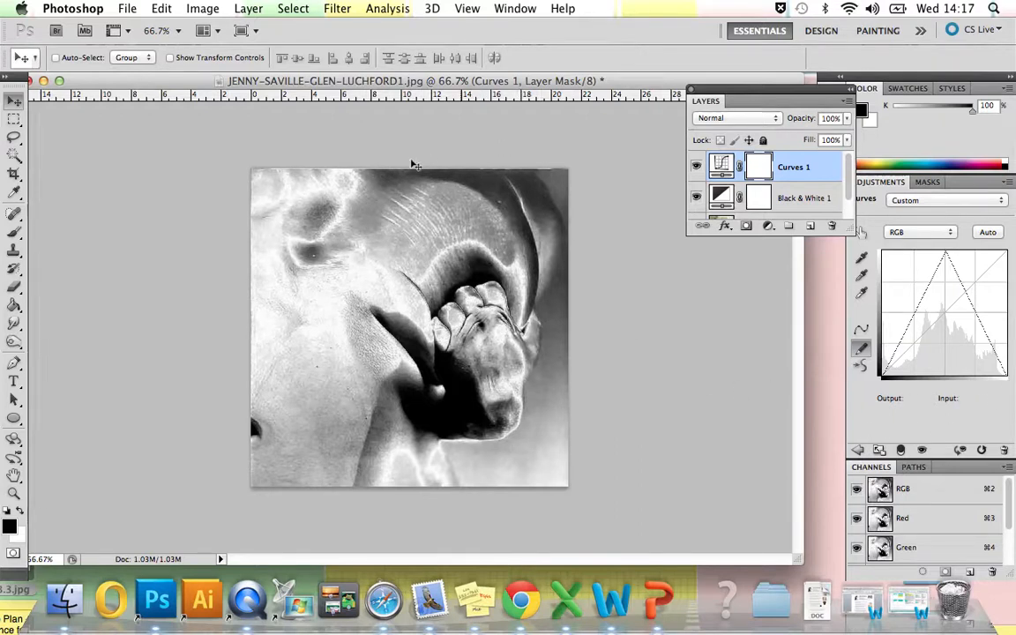
{"action": "mouse_move", "coordinate": [502, 137]}
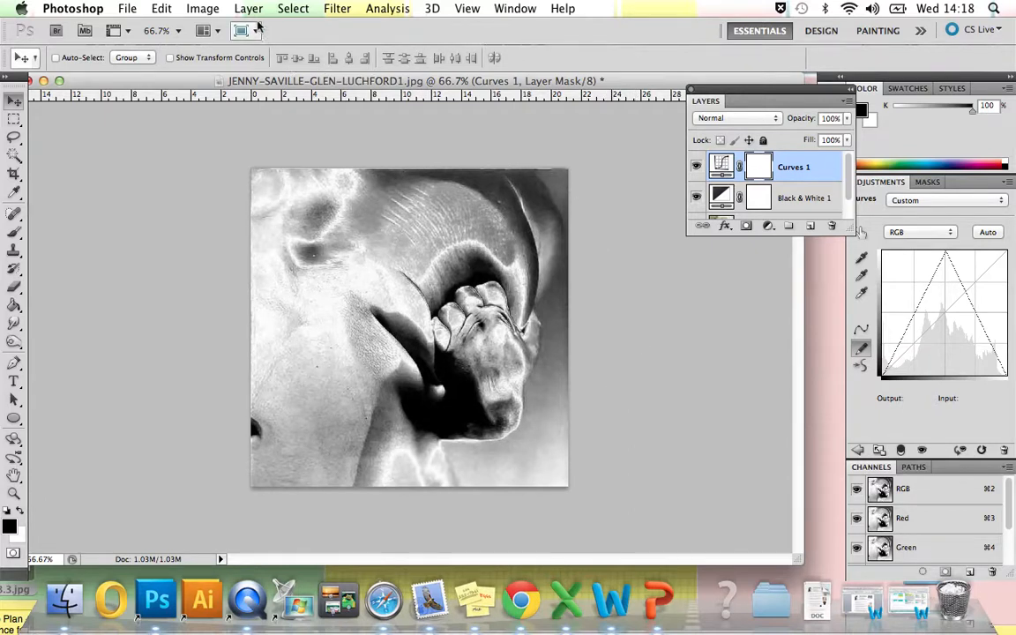
Create a second adjustment layer, Curves 2, above Curves 1.
{"action": "left_click", "coordinate": [247, 7]}
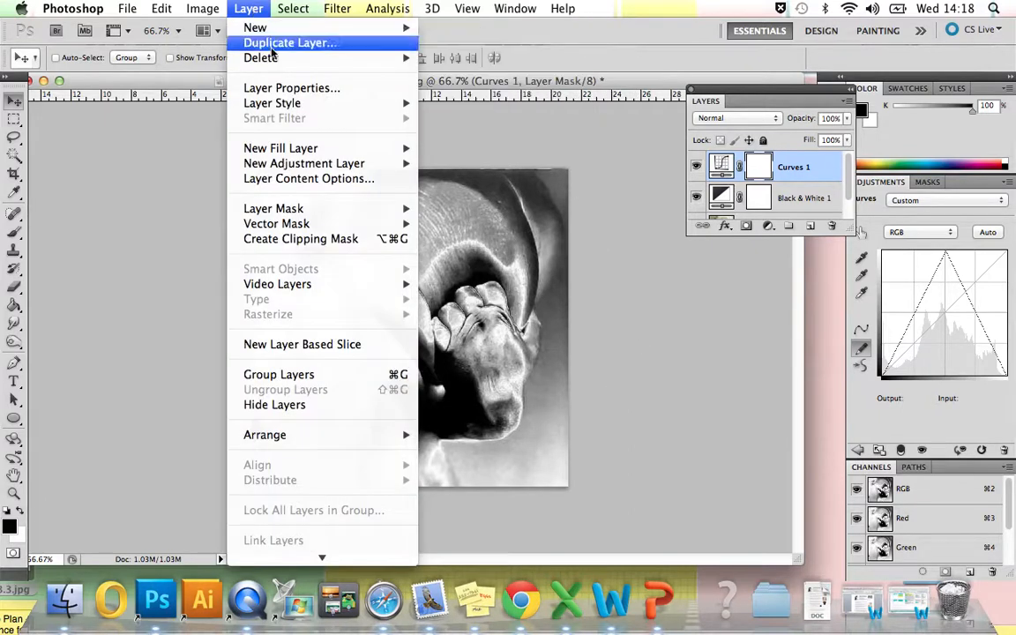
{"action": "mouse_move", "coordinate": [303, 162]}
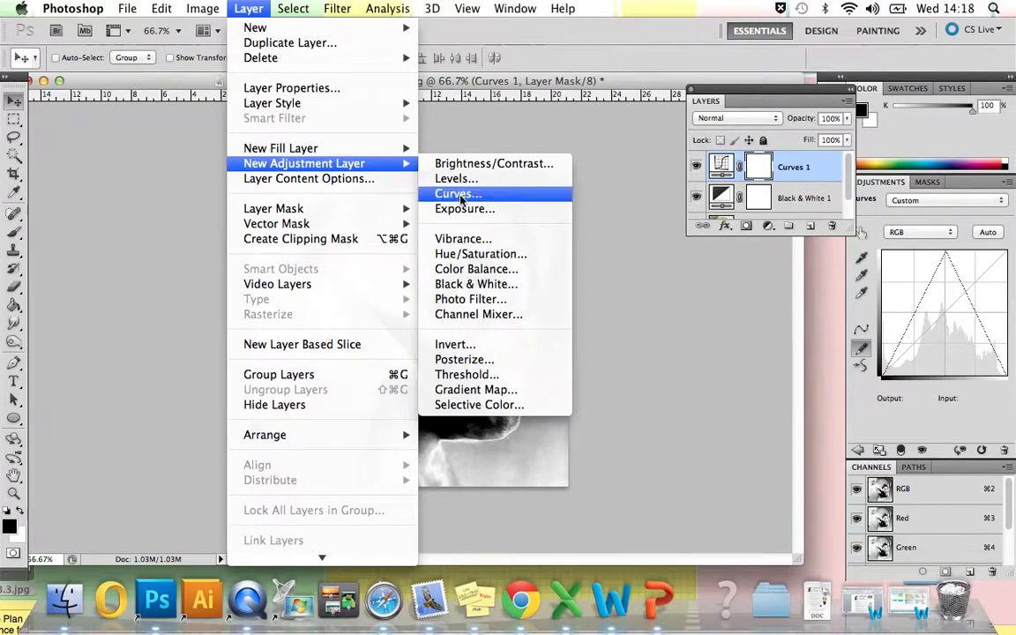
{"action": "left_click", "coordinate": [457, 193]}
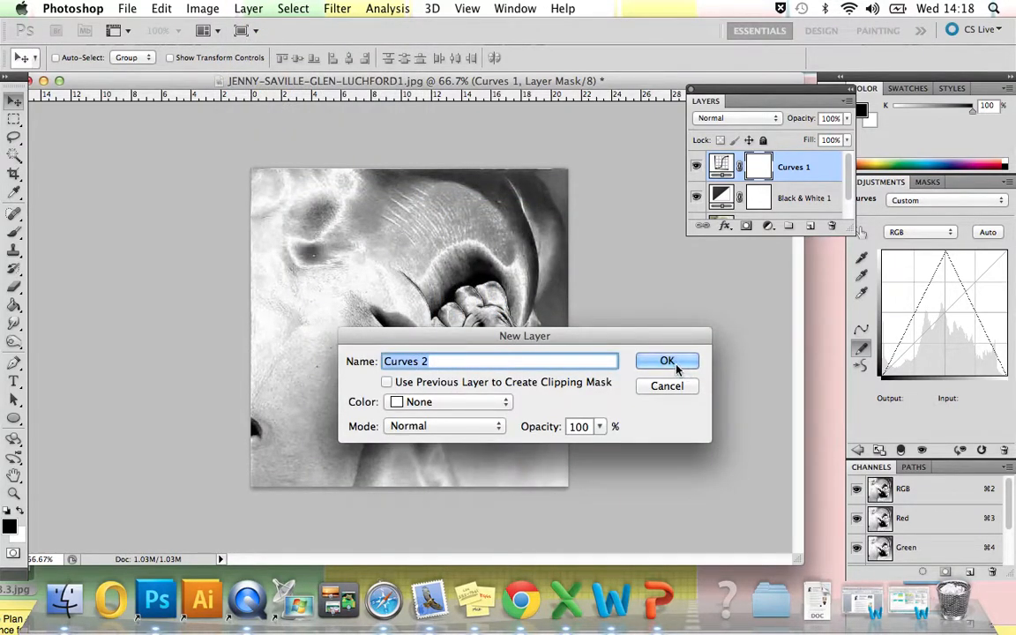
{"action": "left_click", "coordinate": [667, 360]}
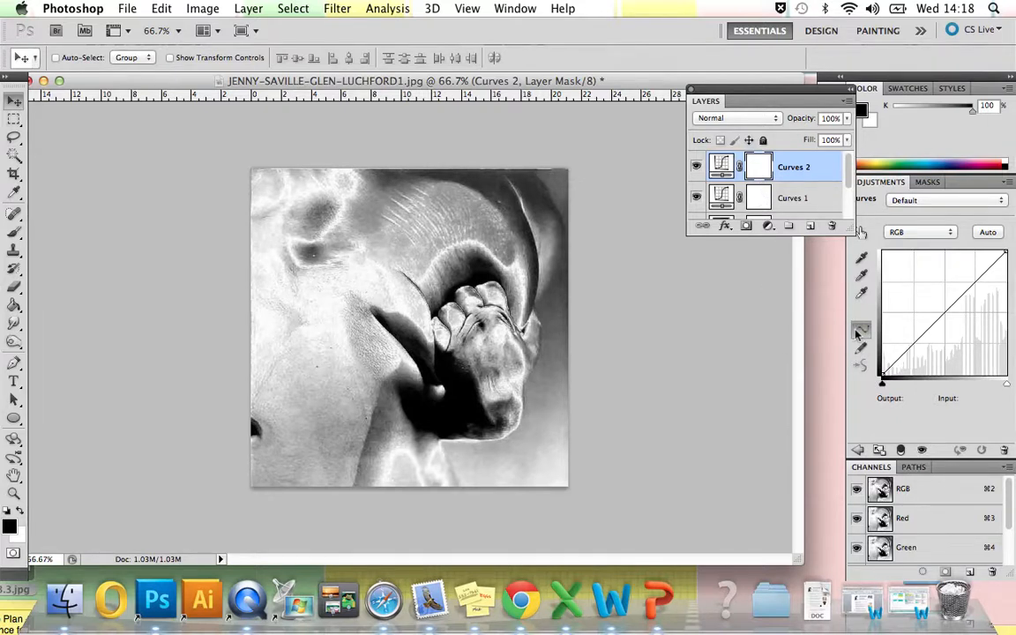
{"action": "mouse_move", "coordinate": [861, 332]}
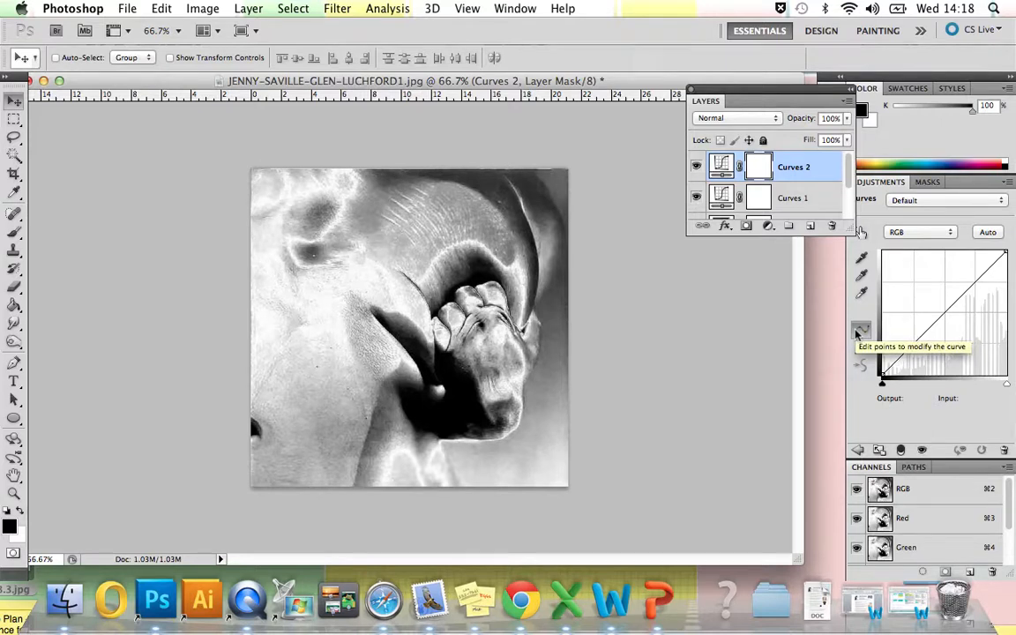
Pull two points on the Curves 2 RGB curve down to darken lower midtones and upper tones.
{"action": "left_click", "coordinate": [928, 339]}
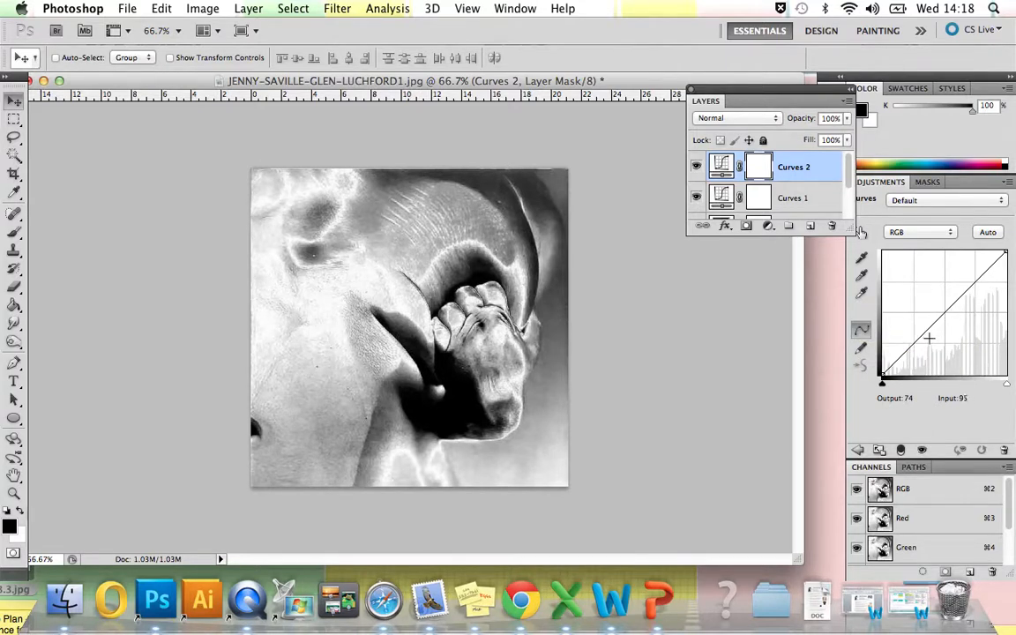
{"action": "left_click_drag", "start_coordinate": [928, 339], "coordinate": [928, 335]}
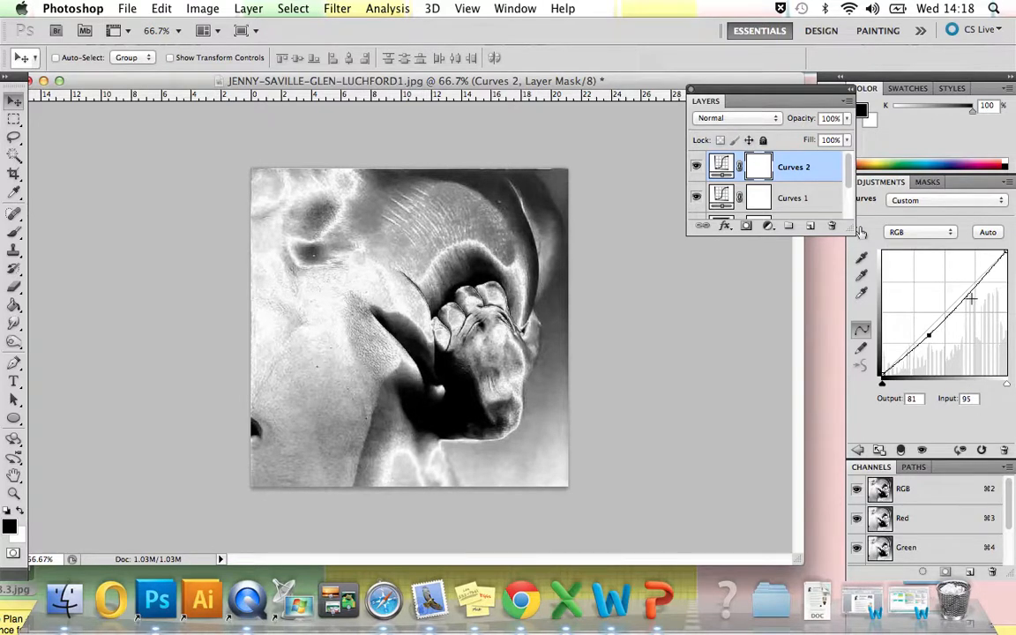
{"action": "left_click_drag", "start_coordinate": [928, 333], "coordinate": [971, 298]}
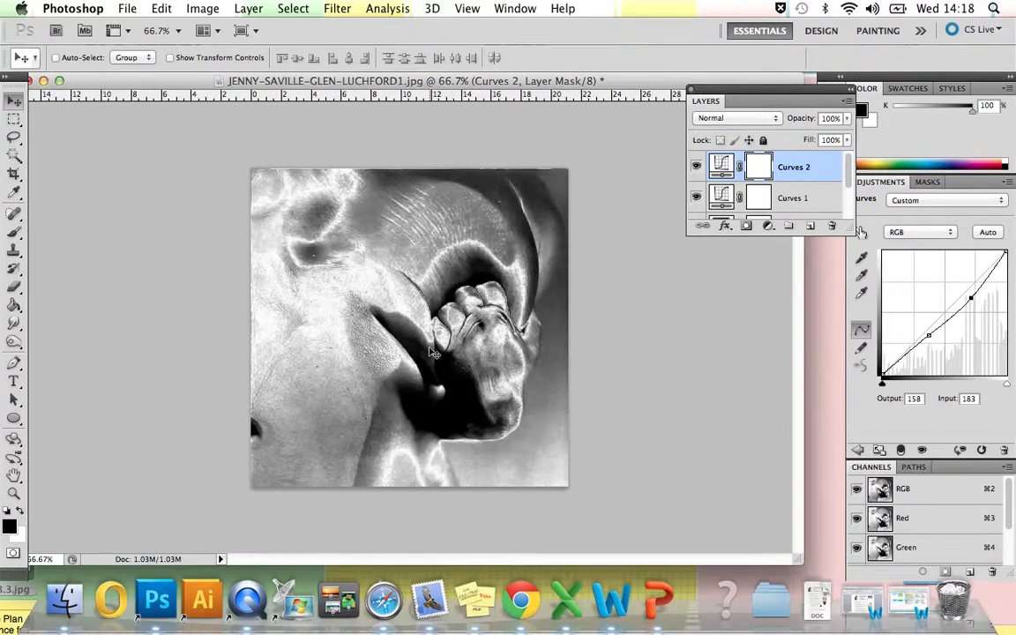
{"action": "mouse_move", "coordinate": [801, 338]}
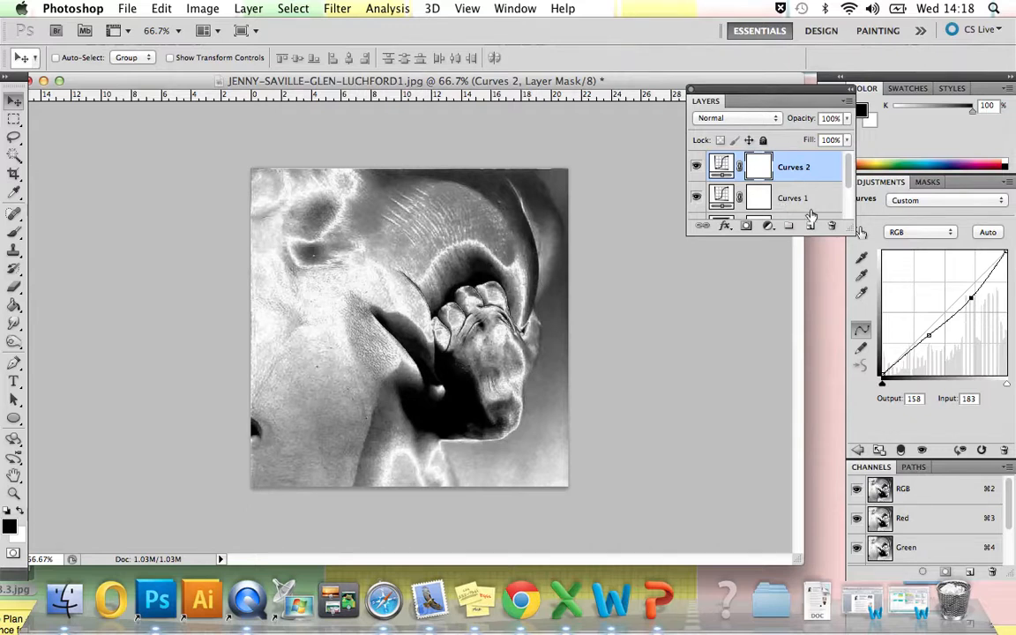
Fill a new Layer 1 with the merged image via Apply Image using Multiply blending.
{"action": "left_click", "coordinate": [786, 226]}
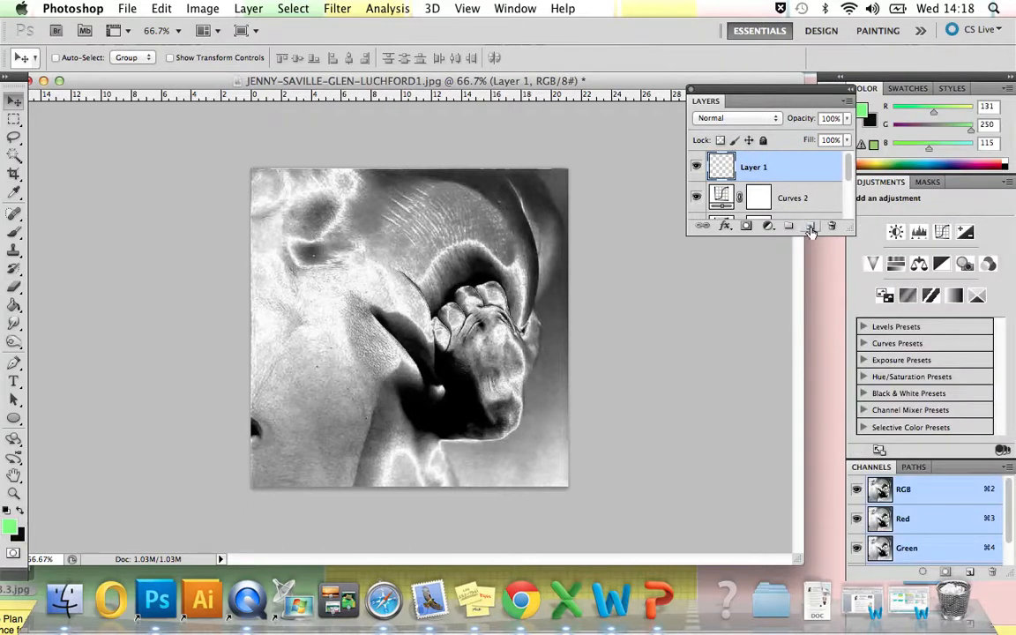
{"action": "left_click", "coordinate": [203, 7]}
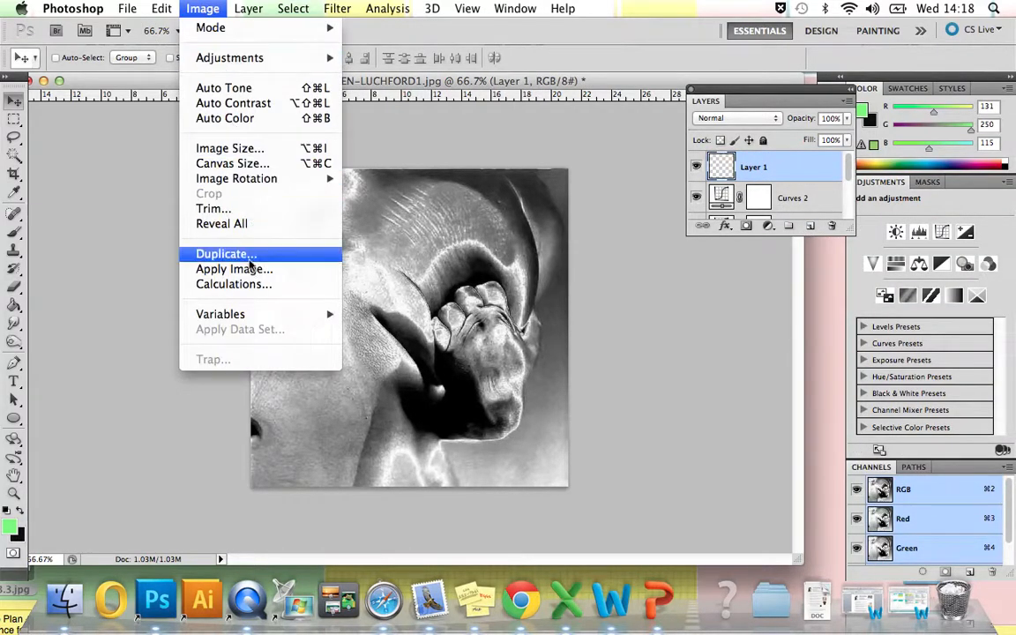
{"action": "left_click", "coordinate": [233, 268]}
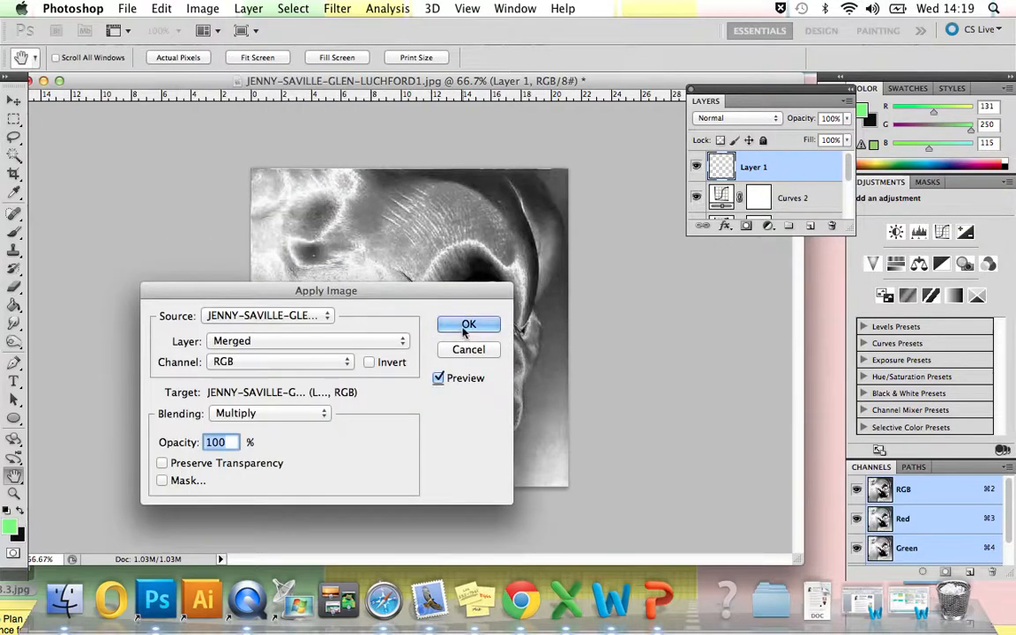
{"action": "left_click", "coordinate": [469, 325]}
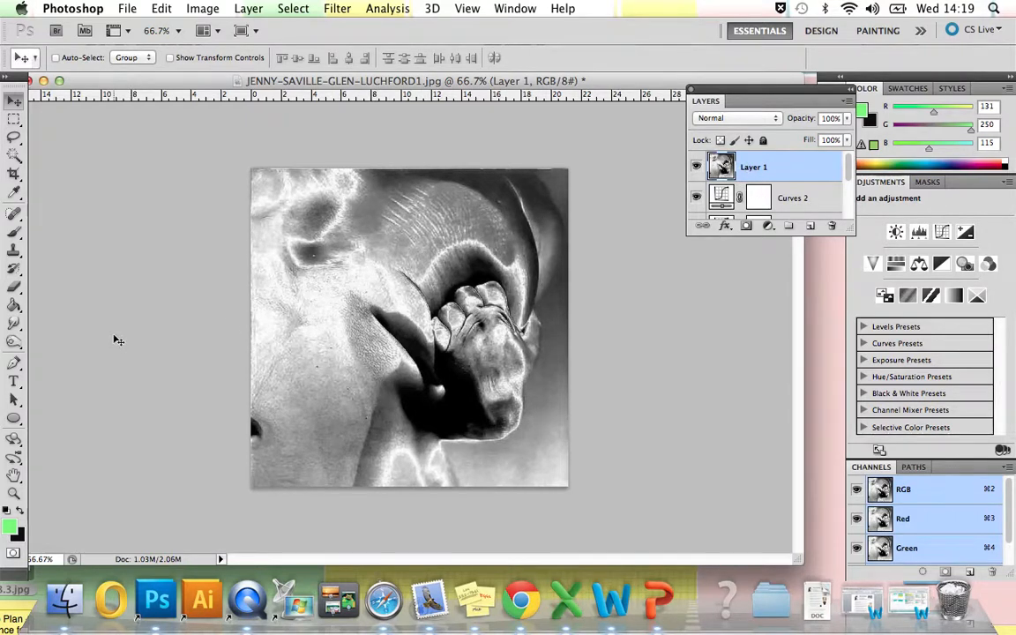
Activate the Dodge tool on midtones at 50% exposure with a 65 px brush.
{"action": "left_click", "coordinate": [14, 342]}
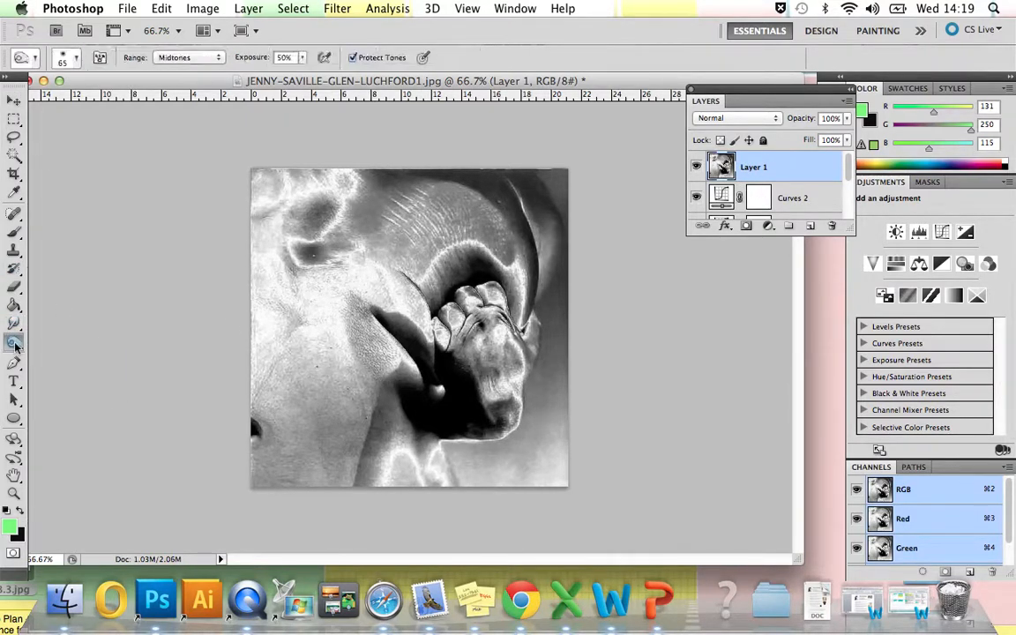
{"action": "left_click", "coordinate": [14, 343]}
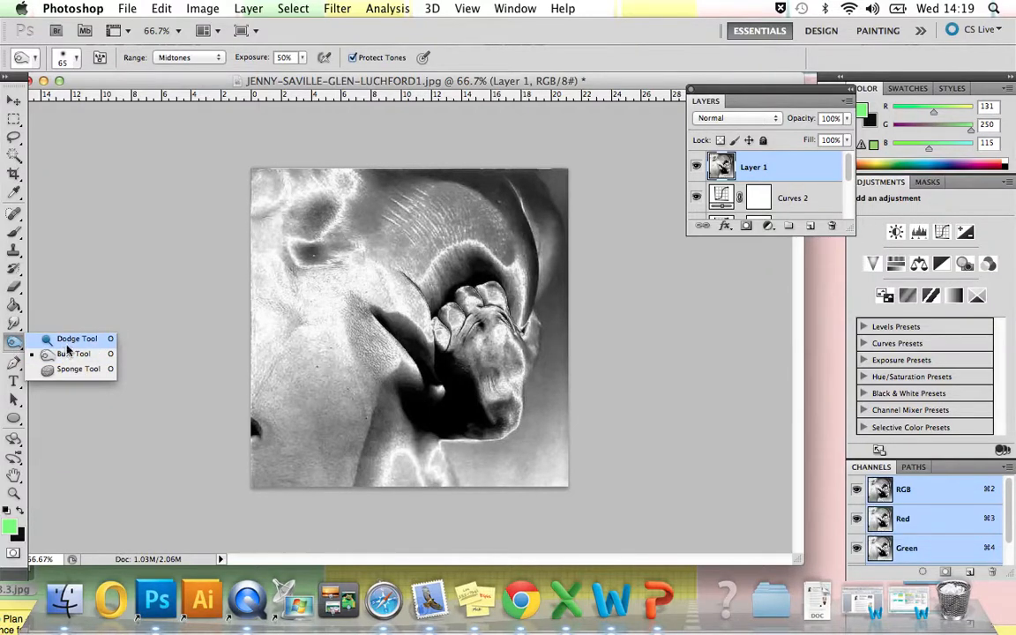
{"action": "mouse_move", "coordinate": [74, 353]}
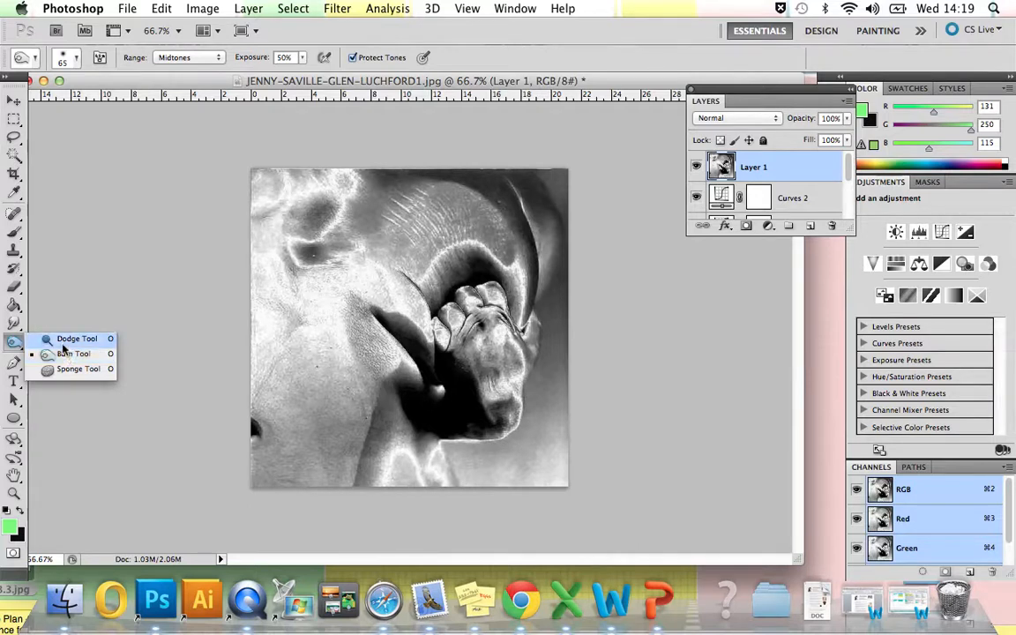
{"action": "left_click", "coordinate": [78, 339]}
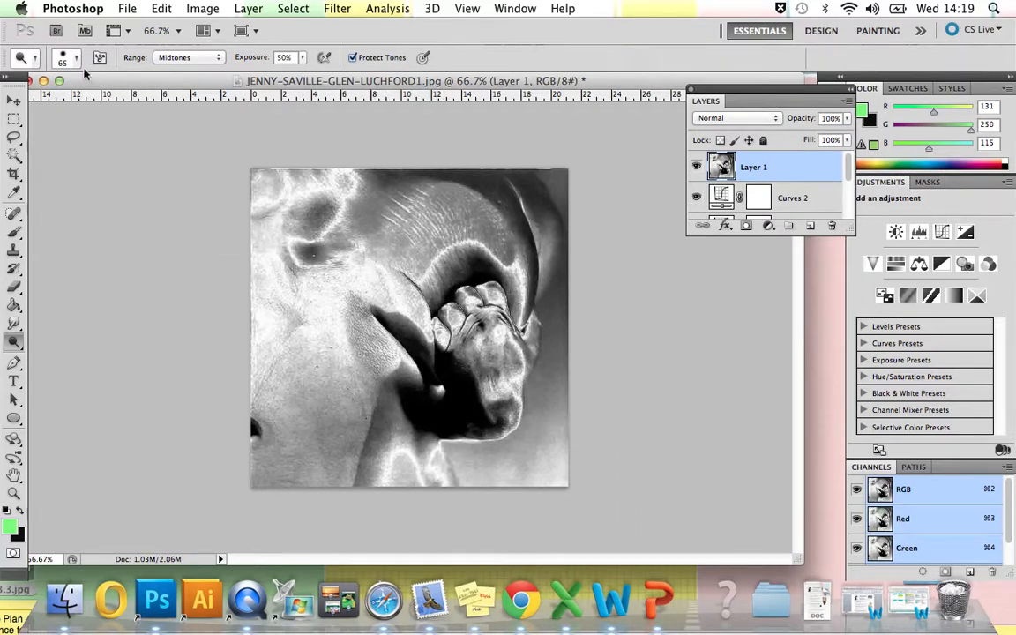
{"action": "left_click", "coordinate": [76, 56]}
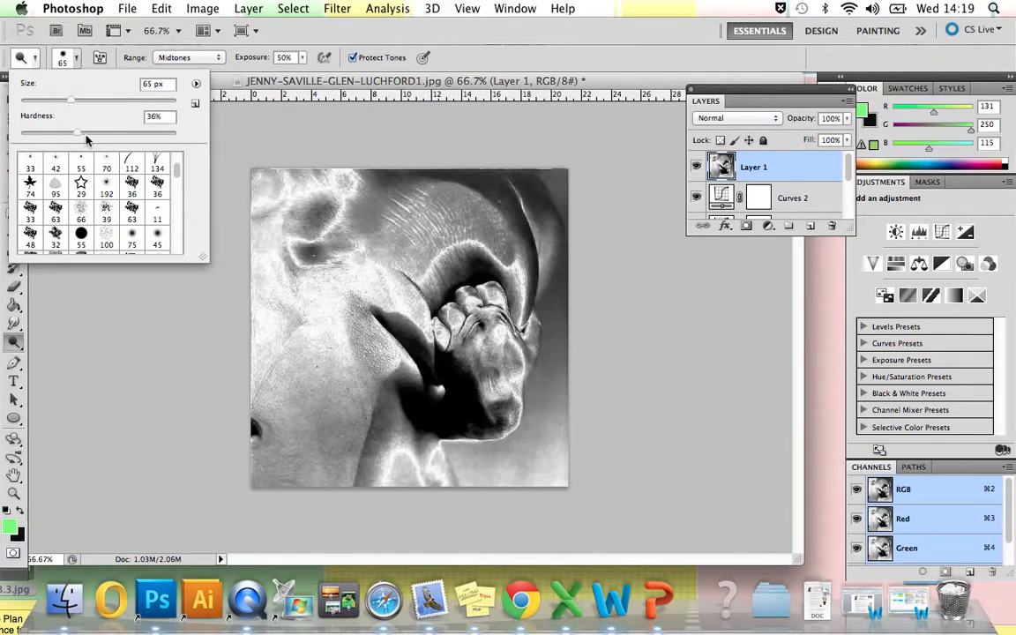
{"action": "mouse_move", "coordinate": [280, 85]}
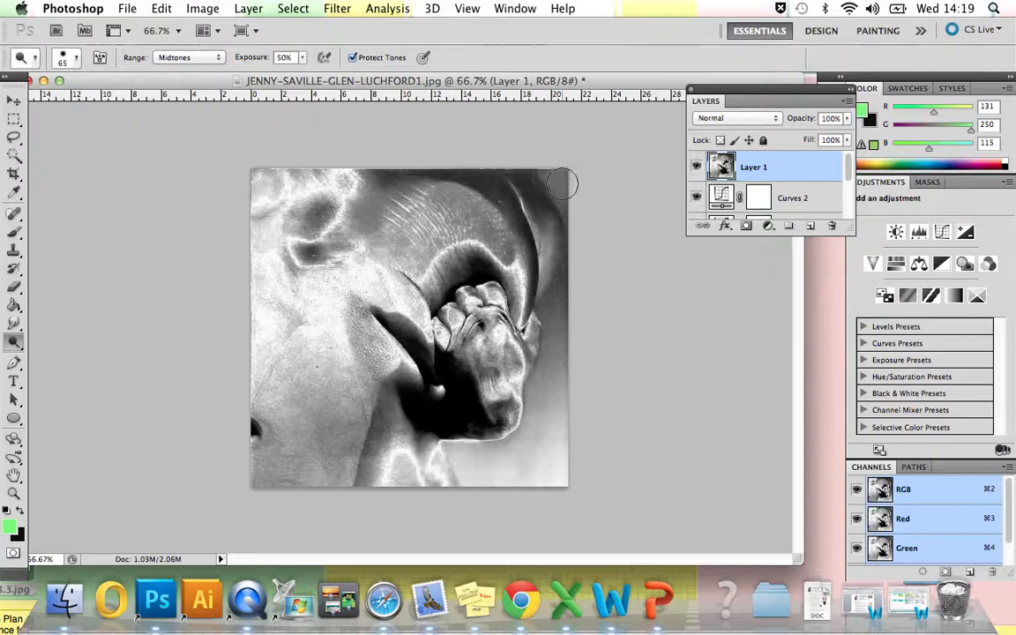
Dodge the top right of the photo, then reopen the dodge, burn and sponge flyout.
{"action": "left_click", "coordinate": [14, 344]}
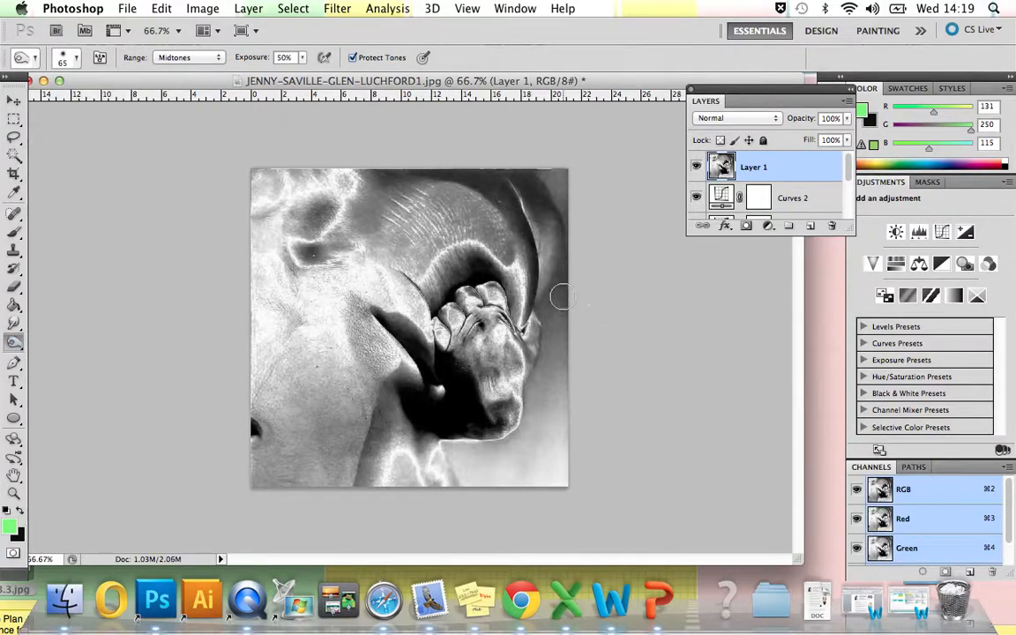
{"action": "mouse_move", "coordinate": [558, 325]}
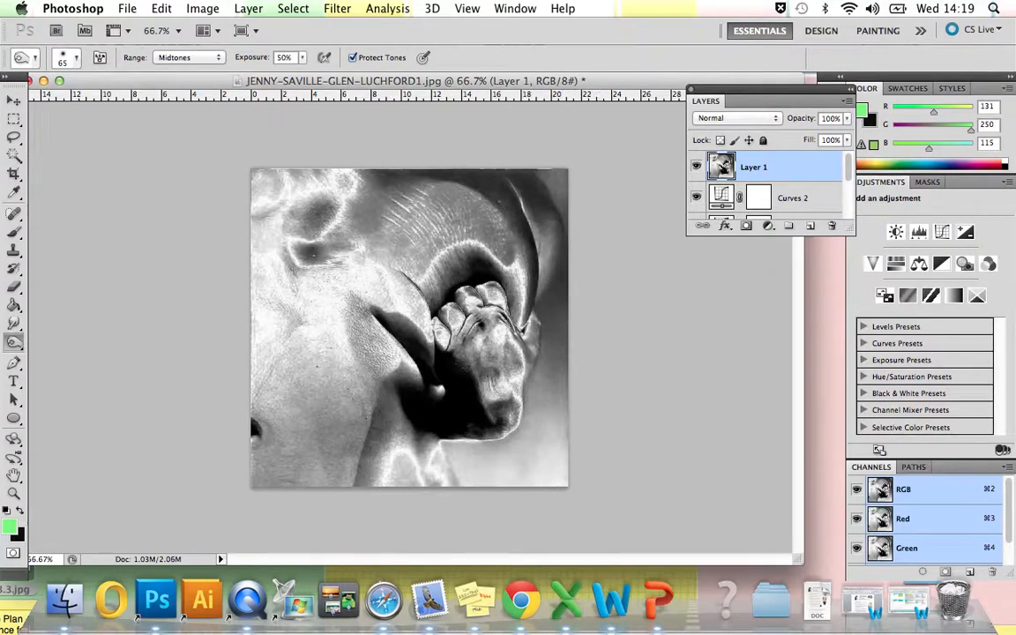
{"action": "mouse_move", "coordinate": [614, 357]}
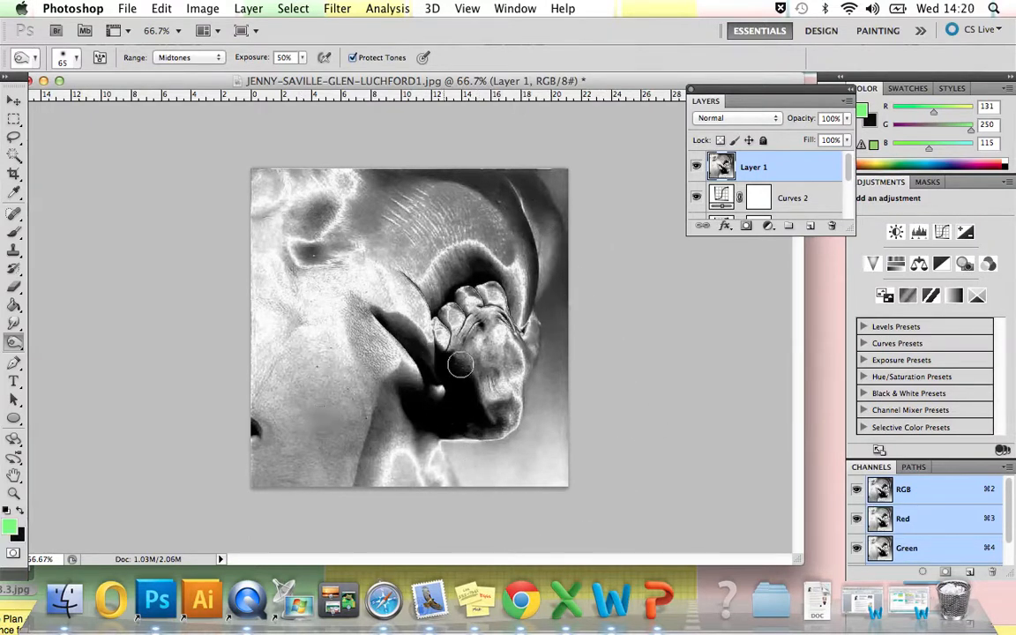
{"action": "mouse_move", "coordinate": [522, 603]}
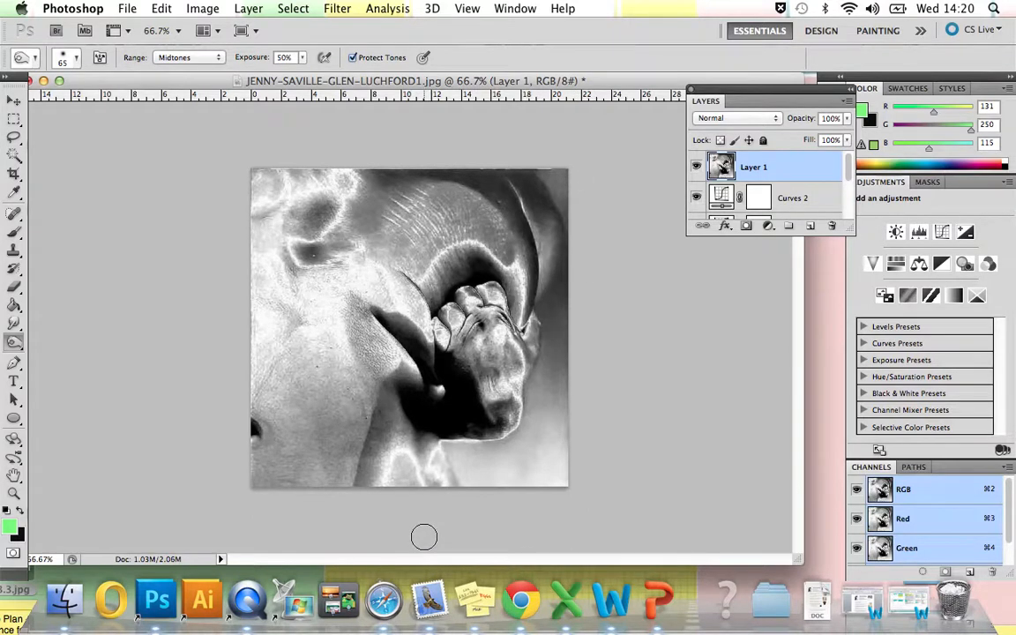
{"action": "left_click", "coordinate": [14, 342]}
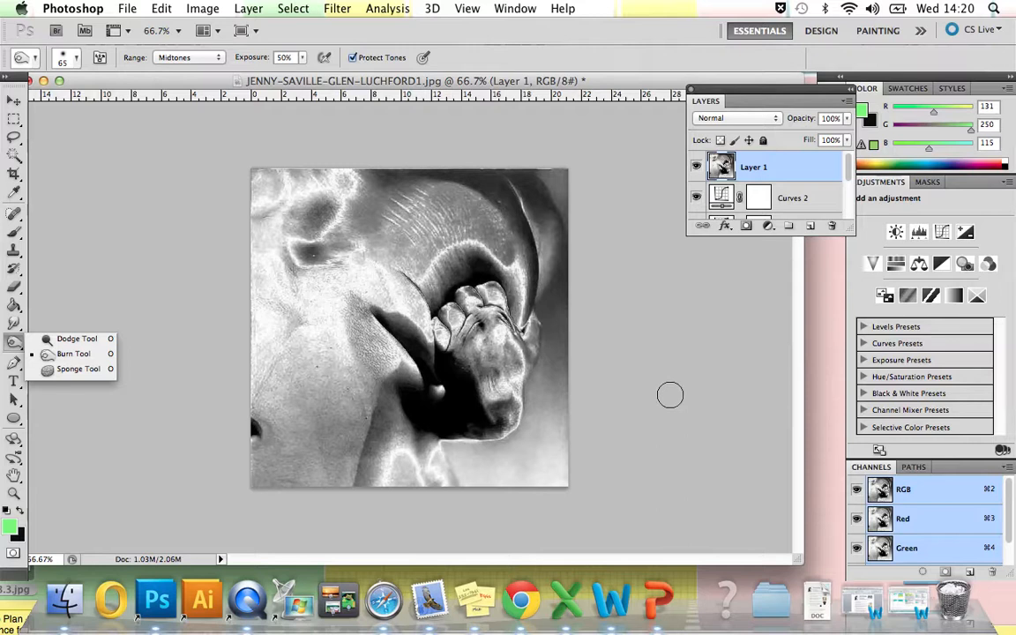
{"action": "mouse_move", "coordinate": [666, 307]}
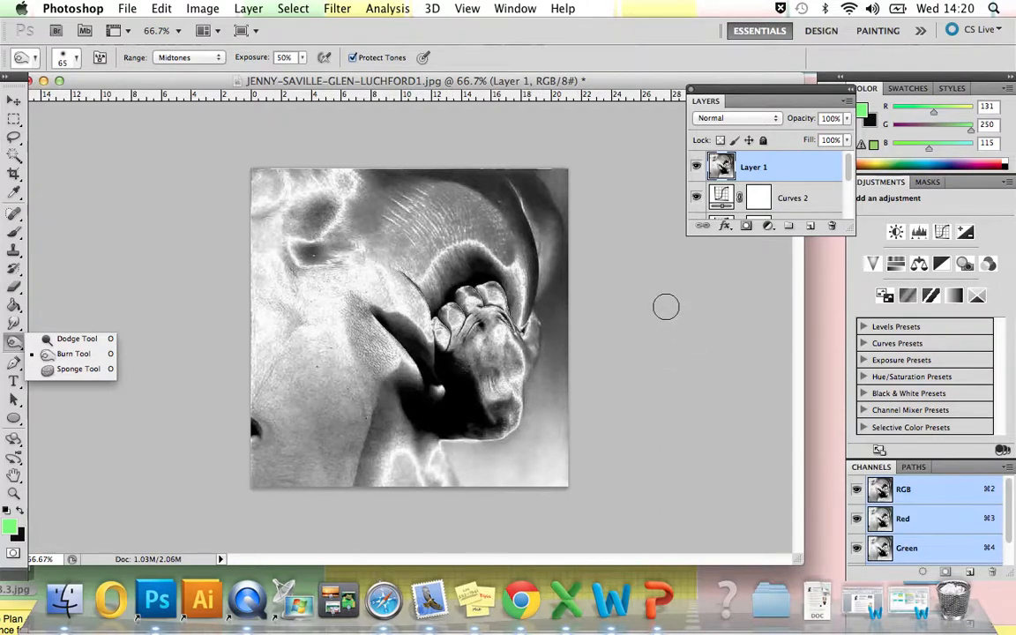